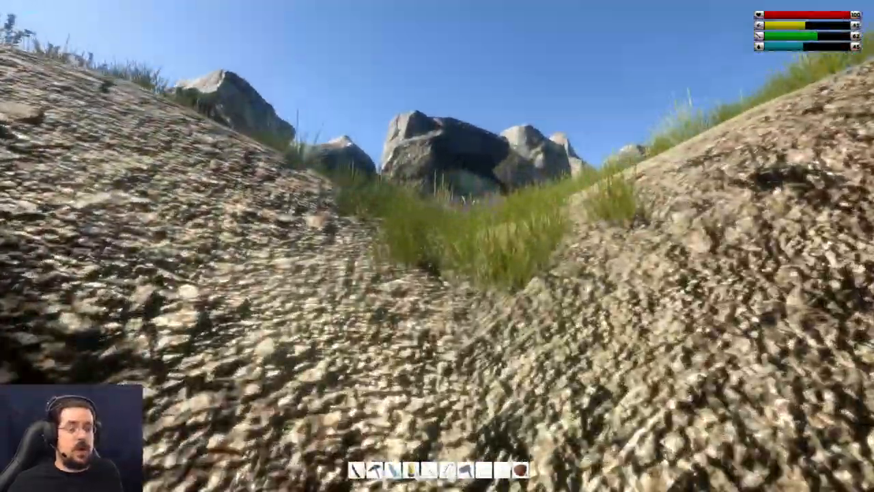
pyautogui.moveTo(436, 246)
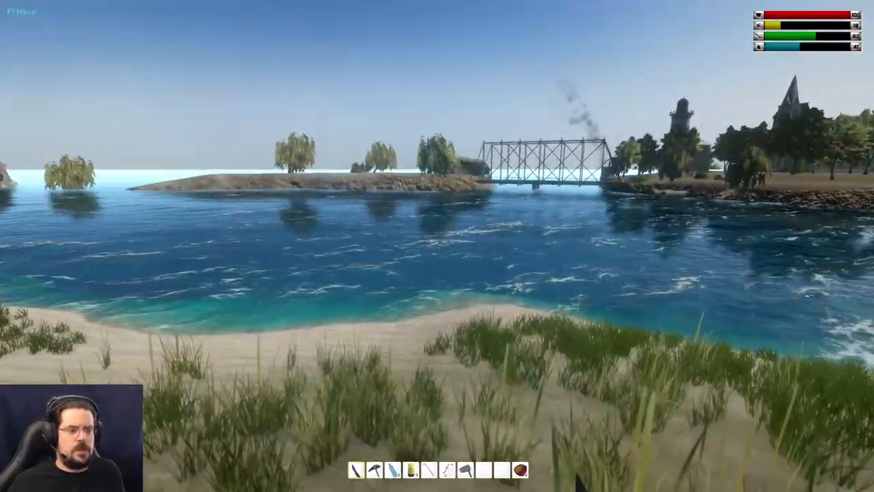
pyautogui.moveTo(437, 246)
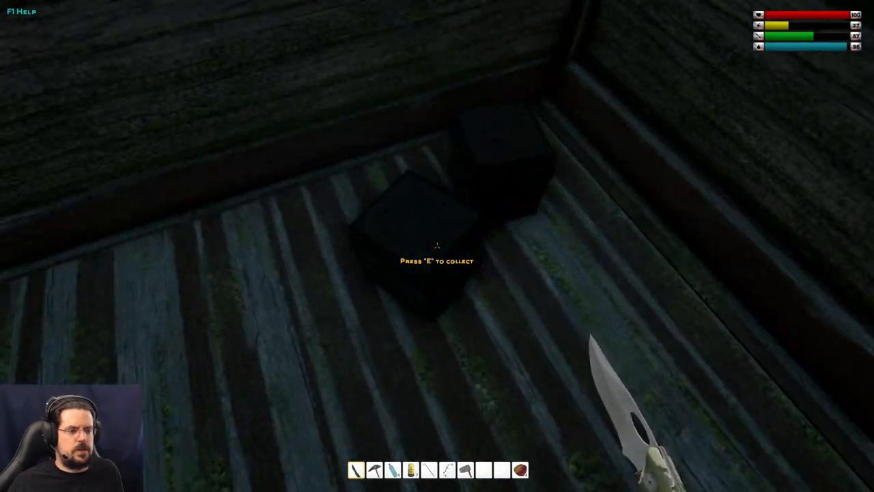
# - Loot the wooden crate and dark container, then gather the white flowers by the church
pyautogui.press('e')
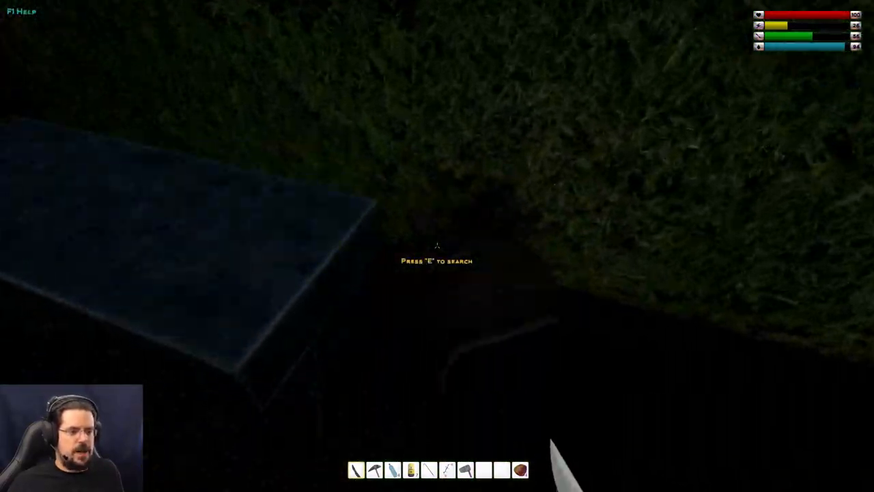
pyautogui.press('e')
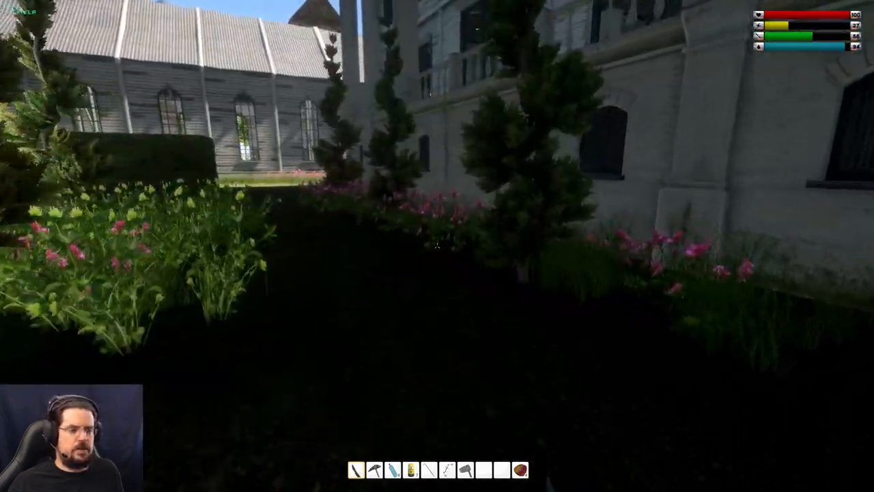
pyautogui.moveTo(437, 245)
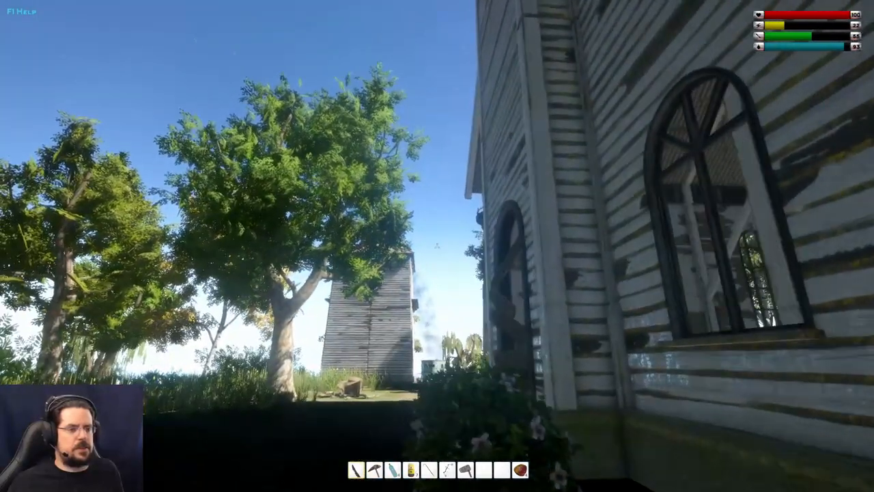
pyautogui.moveTo(436, 245)
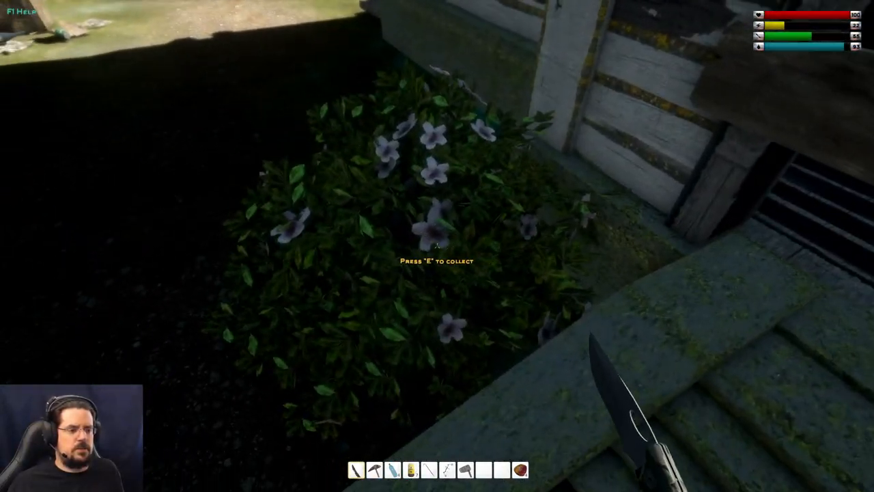
pyautogui.press('e')
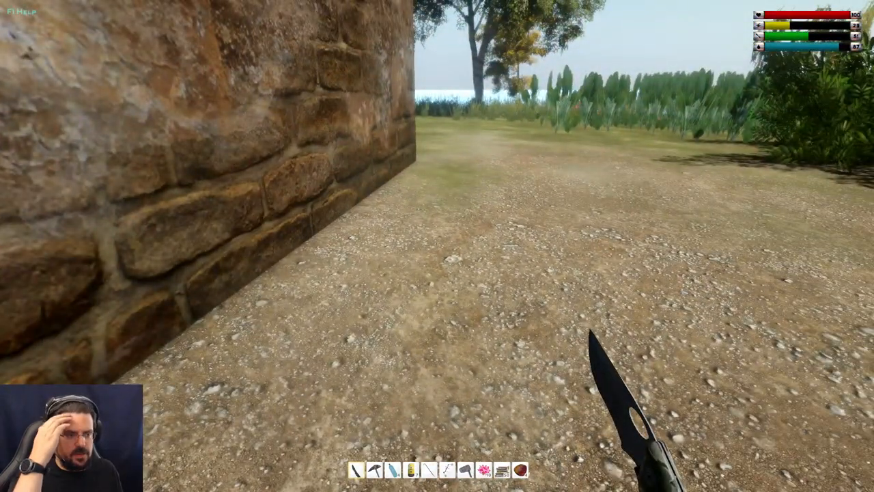
# - Bring up the inventory grid with the weapons-and-tools crafting list
pyautogui.press('Tab')
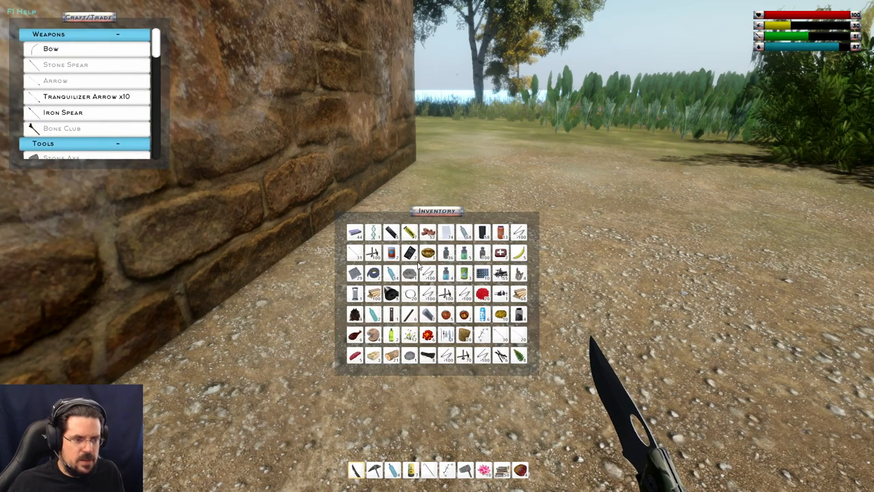
pyautogui.moveTo(429, 252)
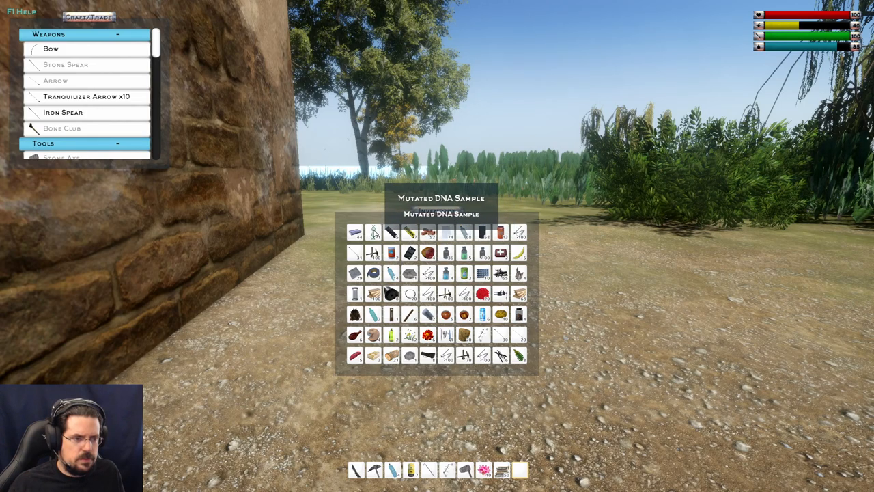
pyautogui.moveTo(499, 229)
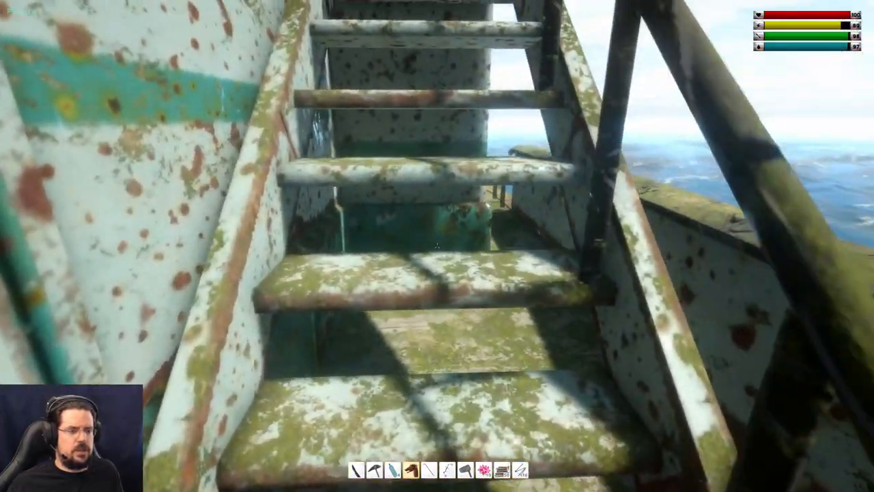
pyautogui.moveTo(436, 245)
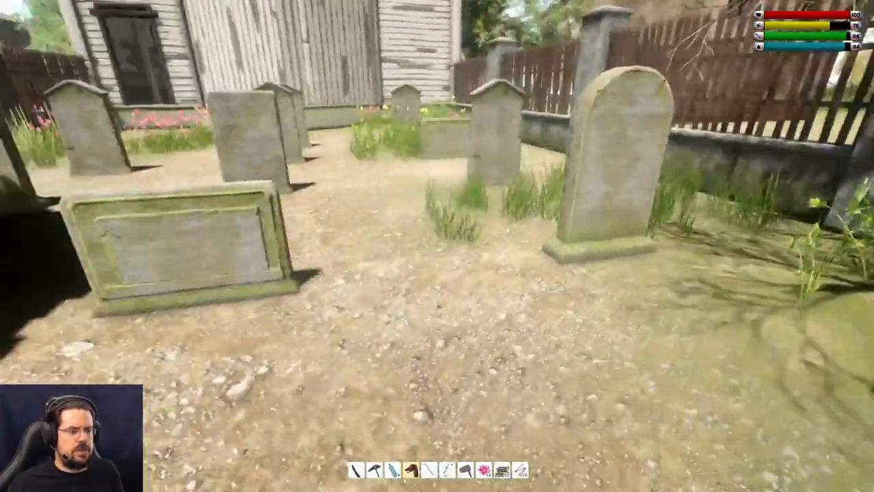
pyautogui.moveTo(437, 245)
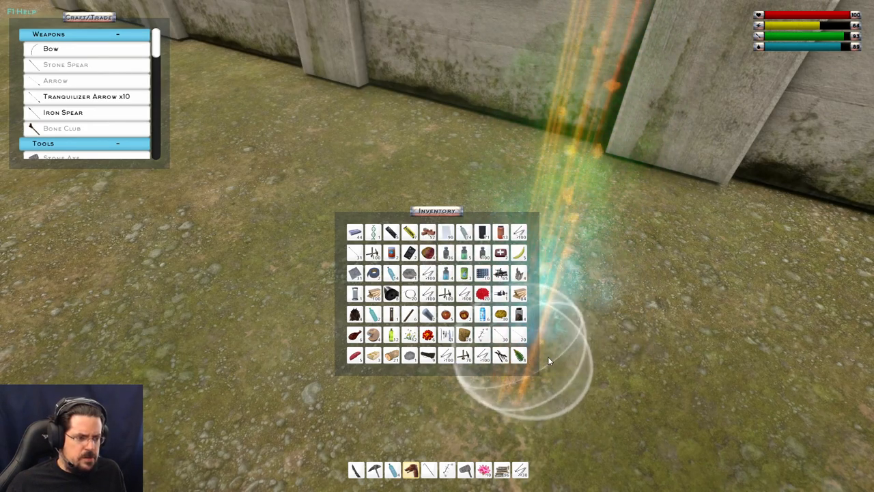
pyautogui.moveTo(519, 254)
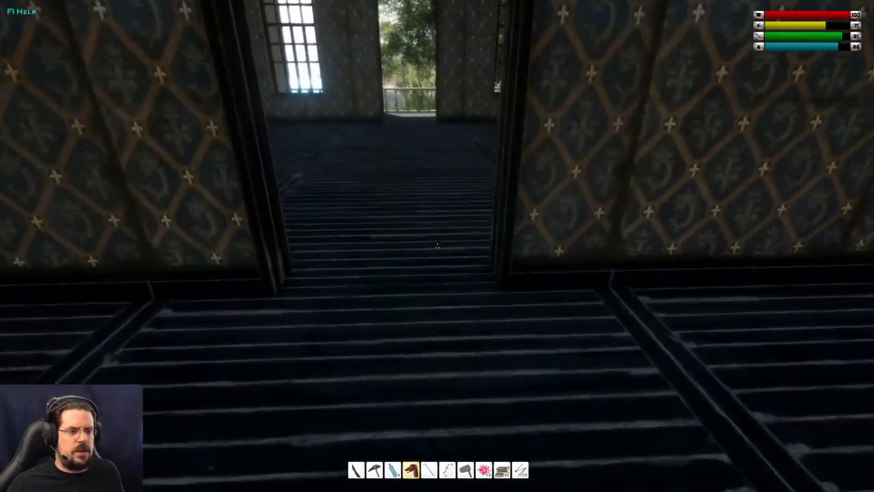
pyautogui.moveTo(437, 246)
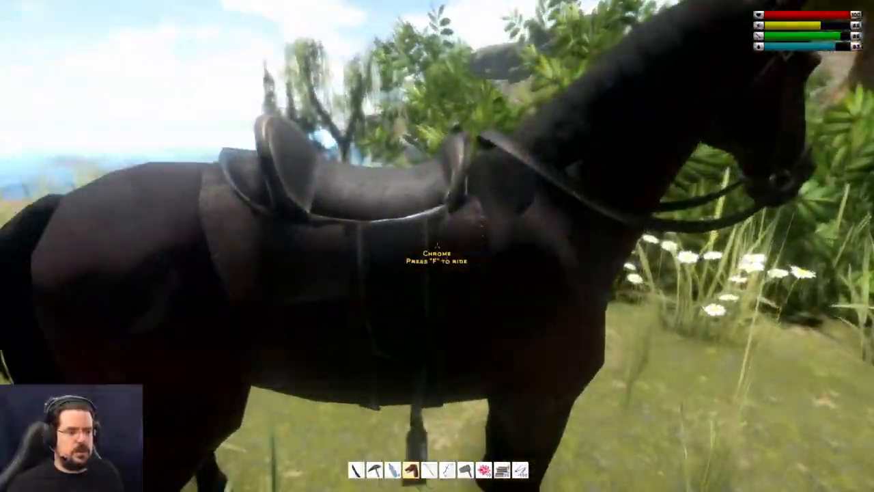
# - Interact with the saddled horse Chrome to lead it onto the wooden bridge
pyautogui.press('f')
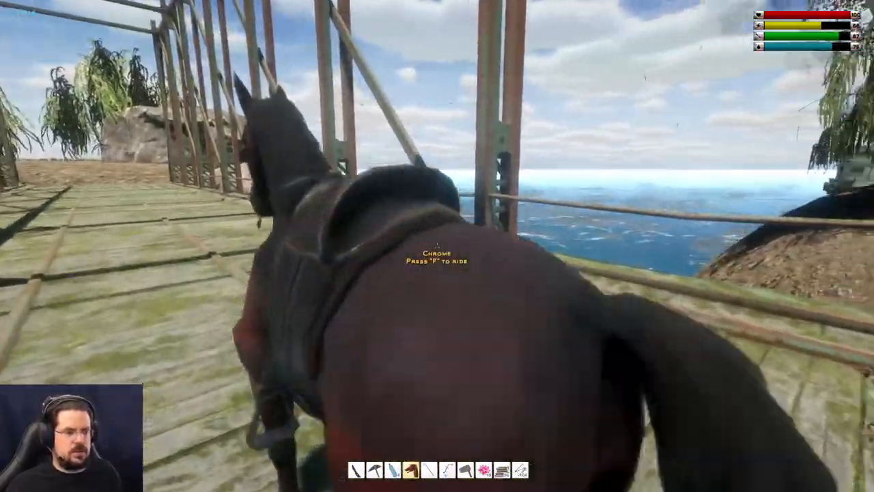
pyautogui.press('f')
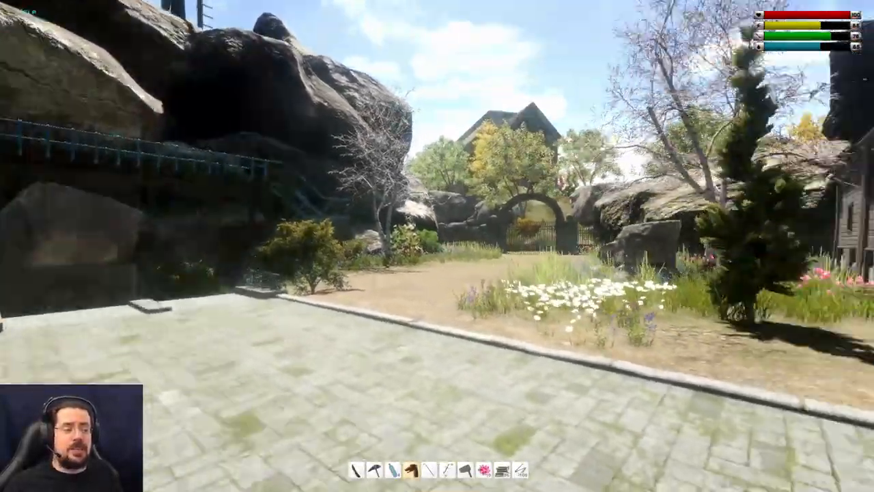
pyautogui.moveTo(437, 246)
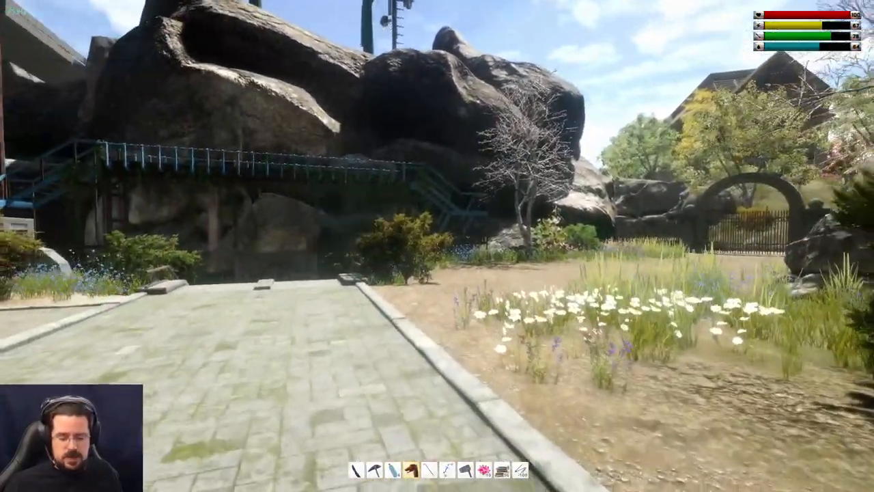
# - Bring up the inventory and Craft/Trade list over the base courtyard
pyautogui.press('tab')
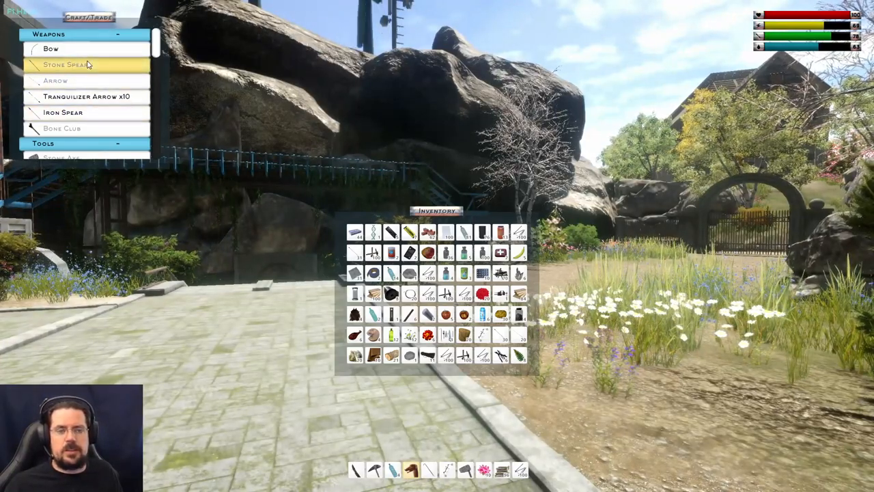
# - Scroll the Craft/Trade list through Furniture, Fences, Misc, Craftstations, Consumables and Shelters
pyautogui.scroll(-3)
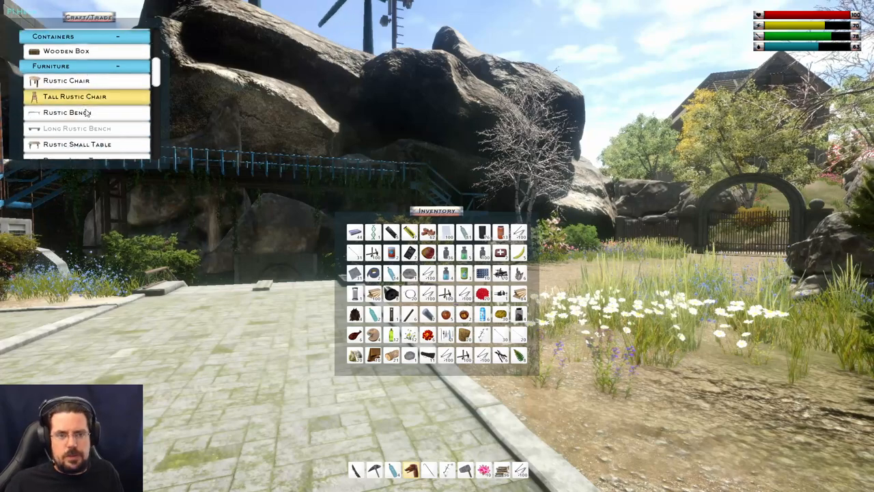
pyautogui.scroll(-3)
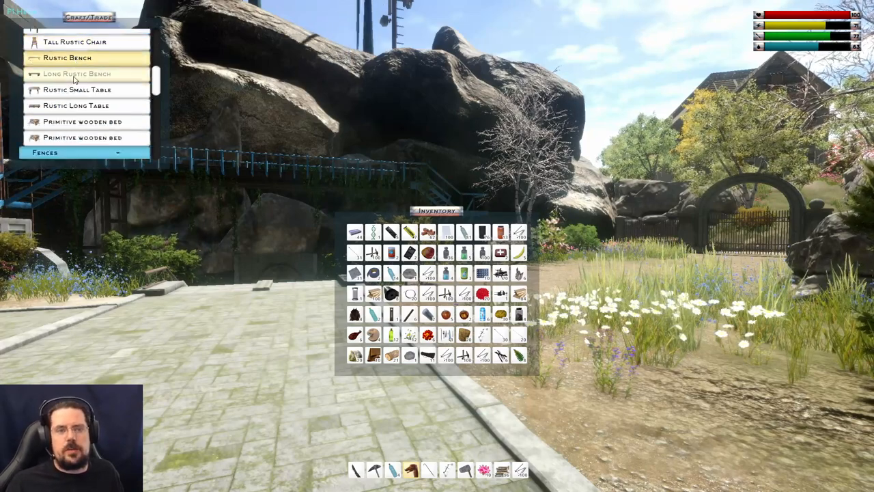
pyautogui.scroll(-3)
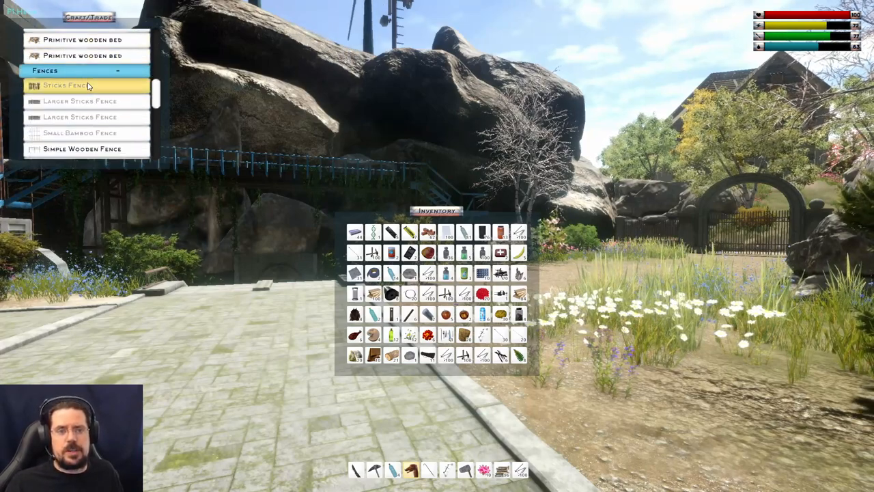
pyautogui.scroll(-3)
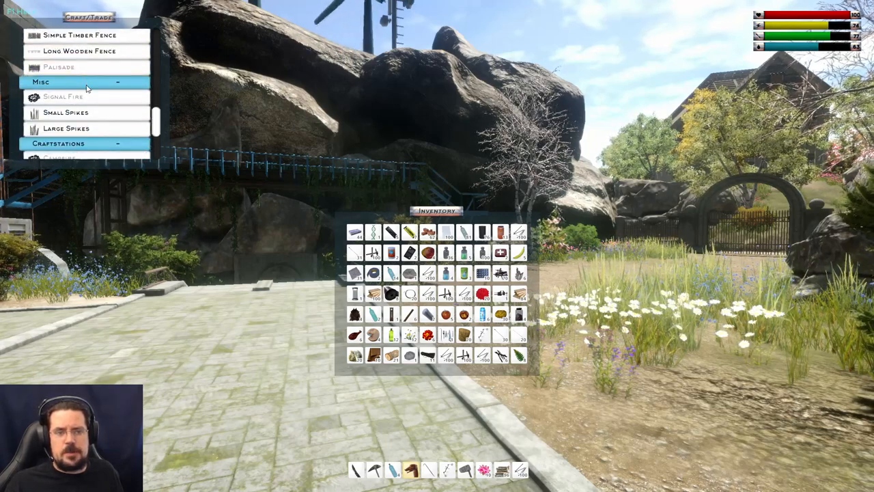
pyautogui.scroll(-3)
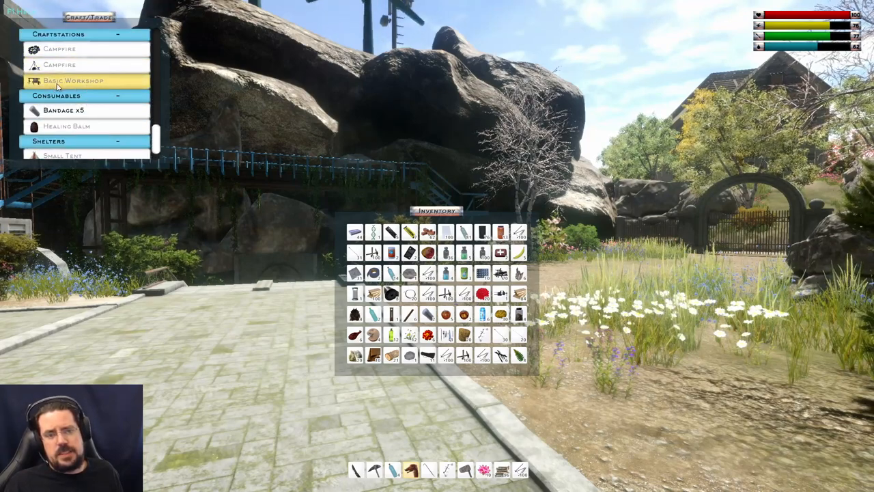
pyautogui.scroll(-3)
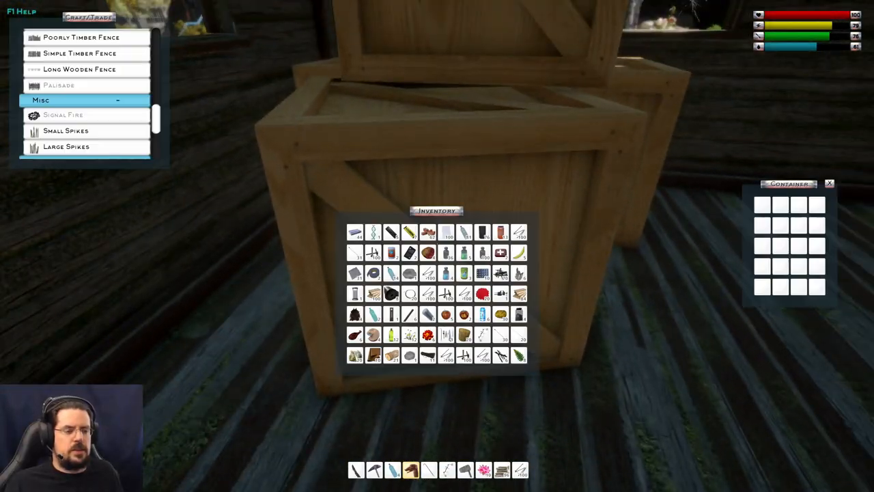
pyautogui.moveTo(393, 231)
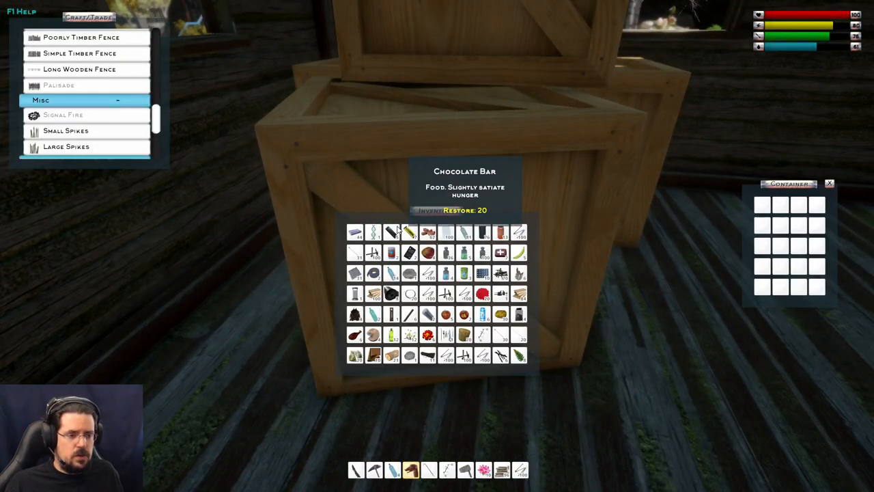